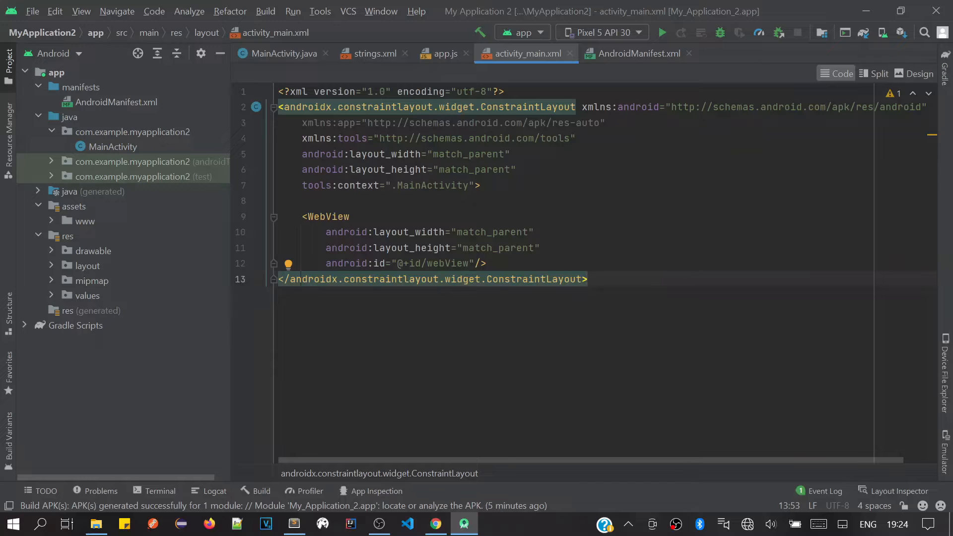
Make the project and review the Build Output, selecting the BUILD SUCCESSFUL build time
{"action": "left_click", "coordinate": [586, 279]}
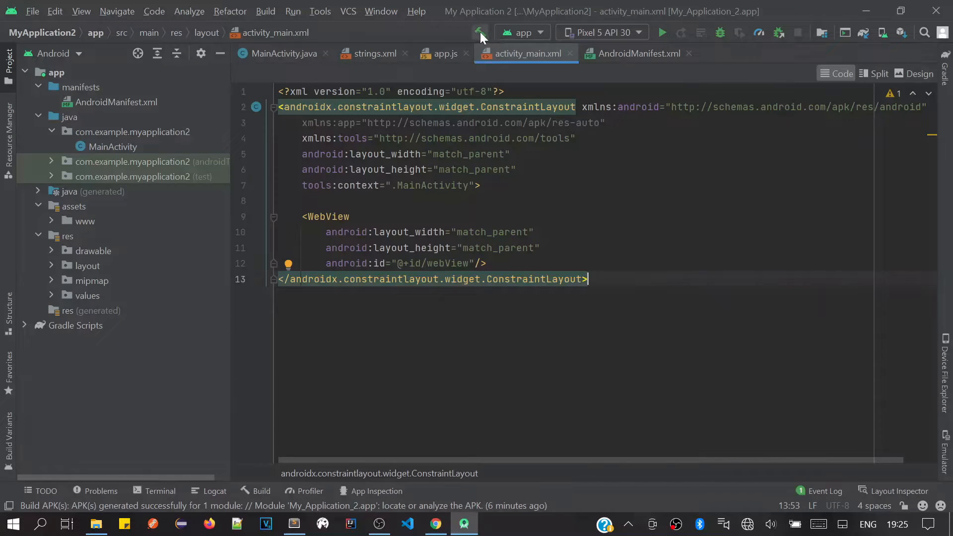
{"action": "mouse_move", "coordinate": [480, 32]}
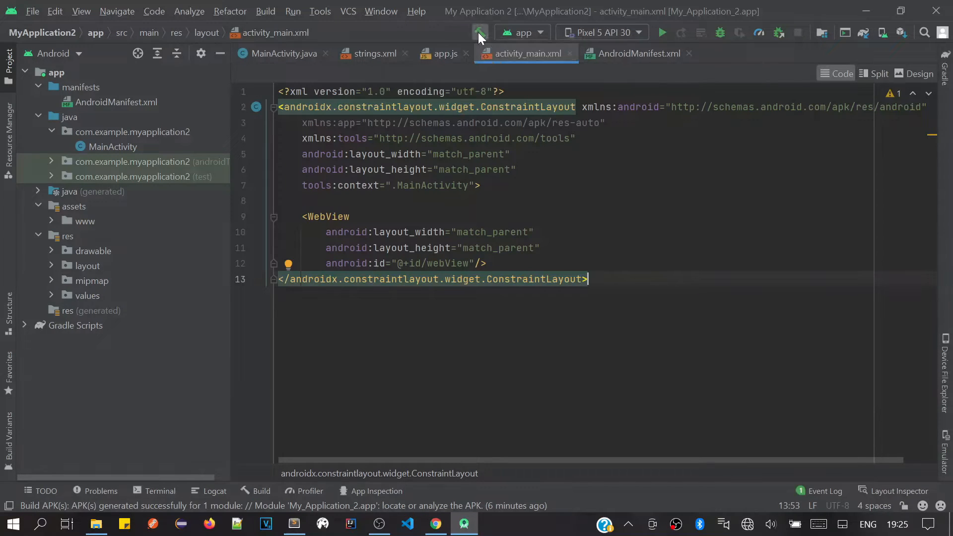
{"action": "left_click", "coordinate": [479, 33]}
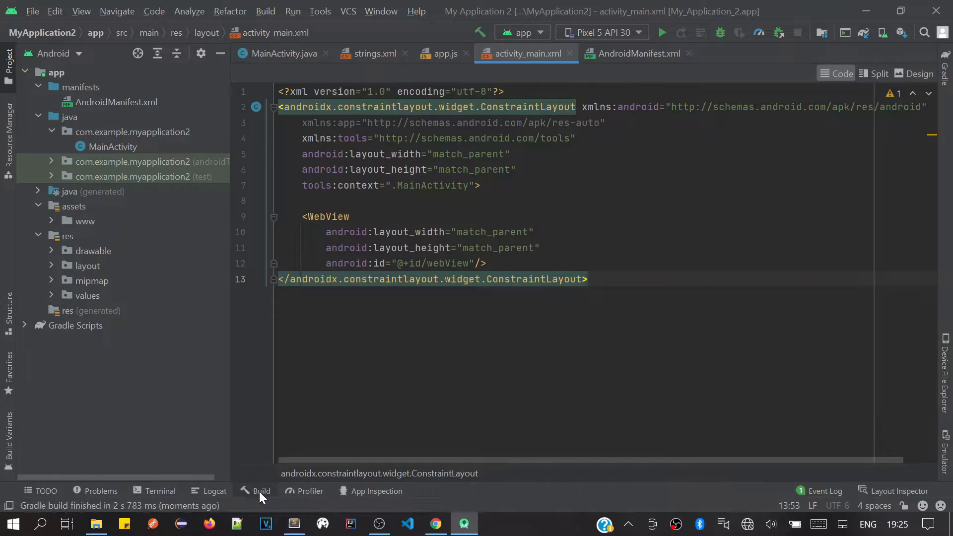
{"action": "left_click", "coordinate": [260, 491]}
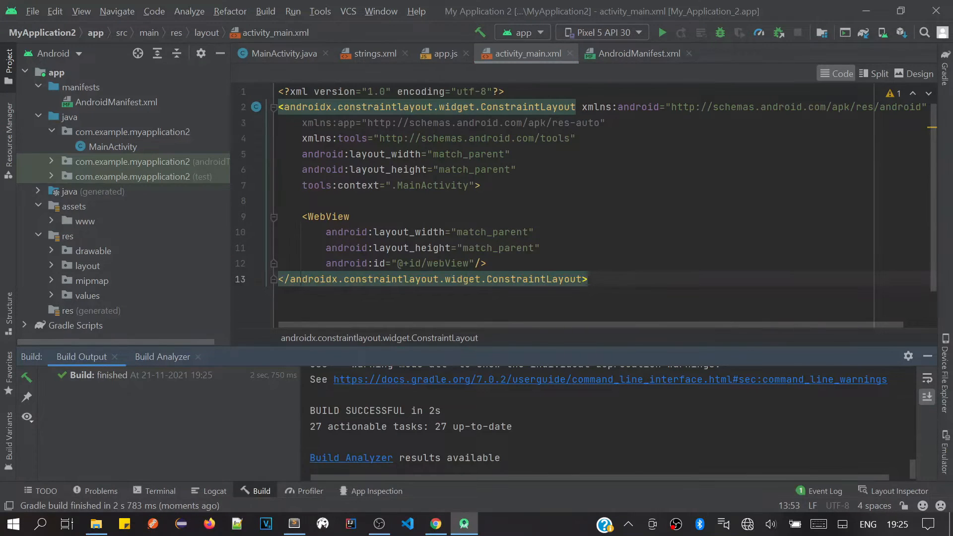
{"action": "scroll", "scroll_direction": "down", "scroll_amount": 3}
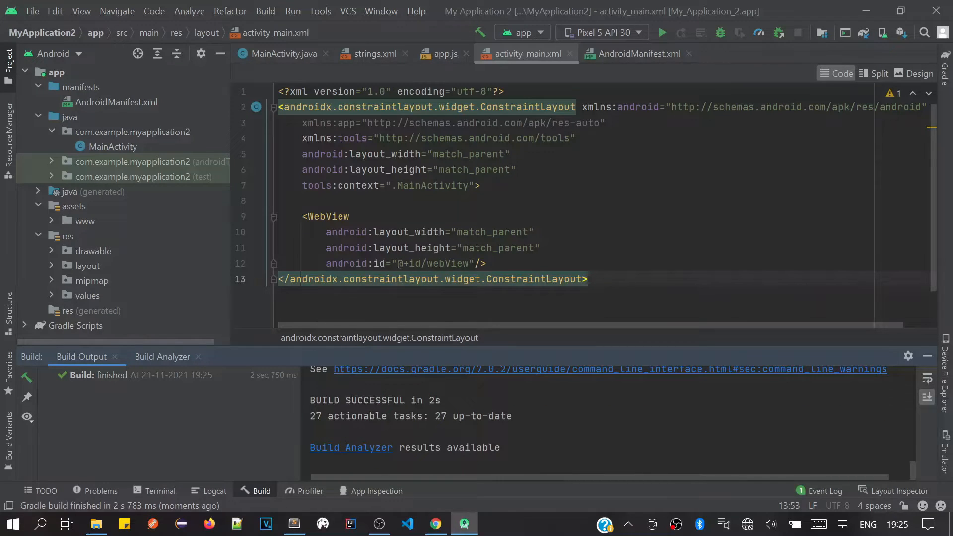
{"action": "left_click", "coordinate": [310, 400]}
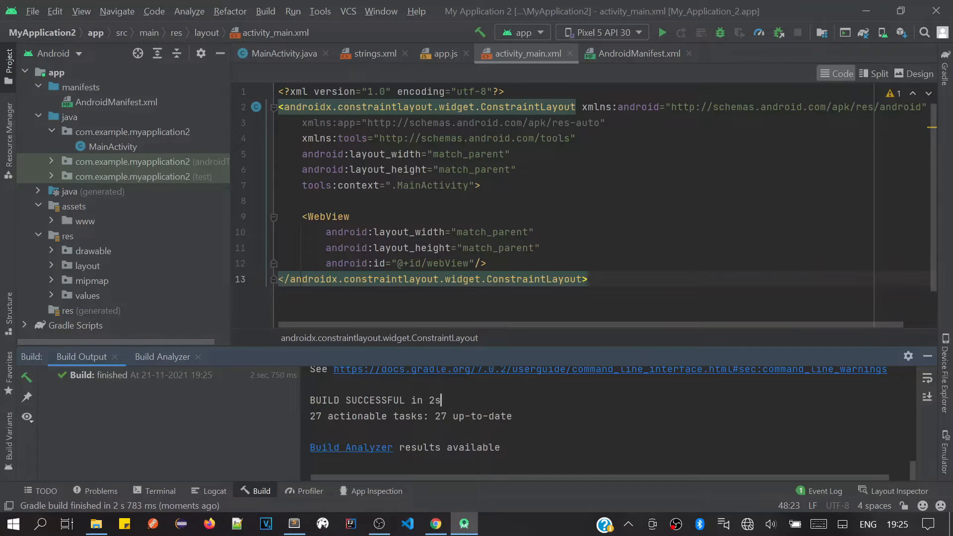
{"action": "double_click", "coordinate": [419, 400]}
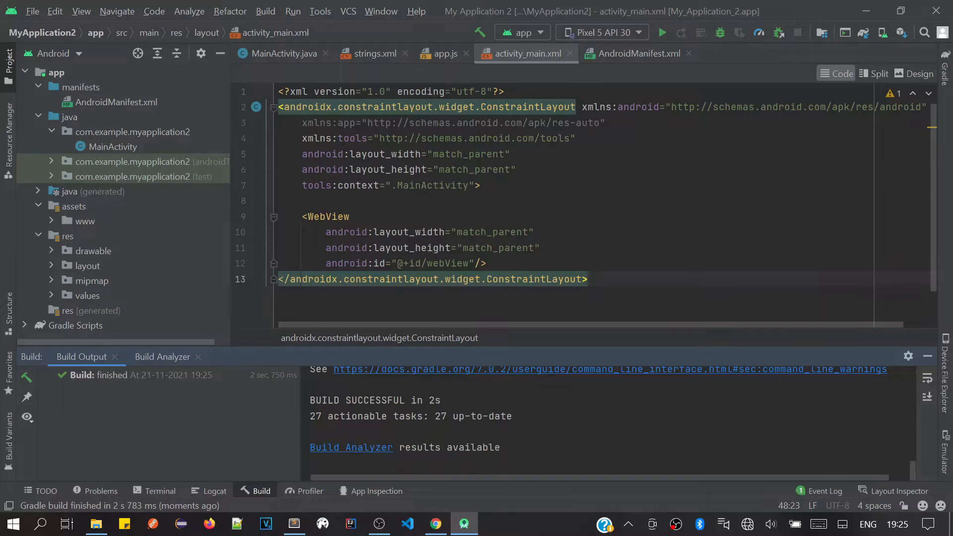
{"action": "left_click", "coordinate": [436, 400]}
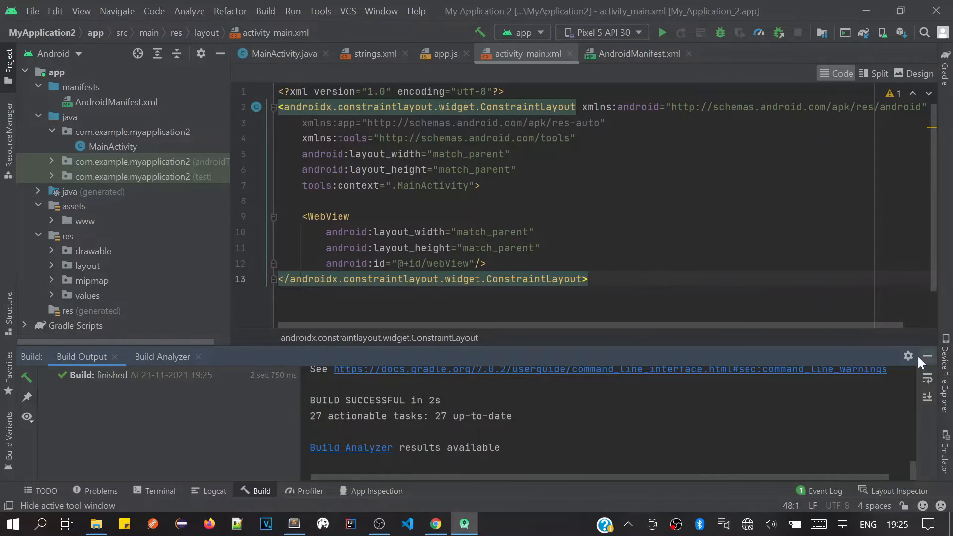
Hide the Build tool window and open the Build menu
{"action": "left_click", "coordinate": [928, 357]}
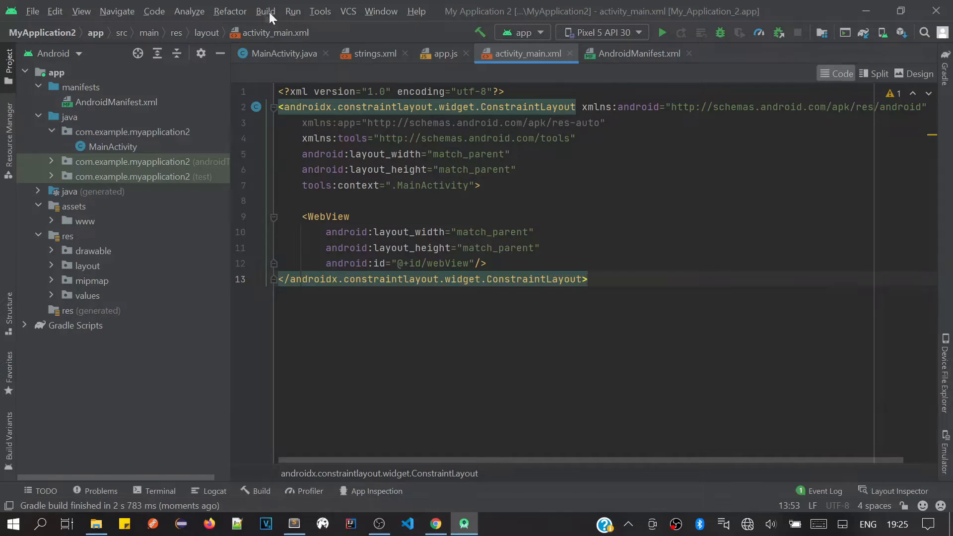
{"action": "left_click", "coordinate": [266, 11]}
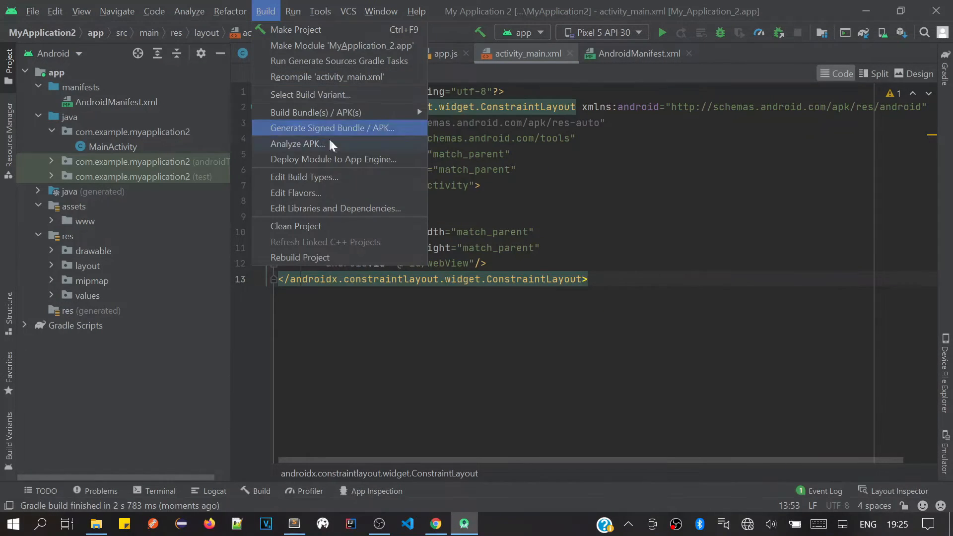
{"action": "mouse_move", "coordinate": [328, 125]}
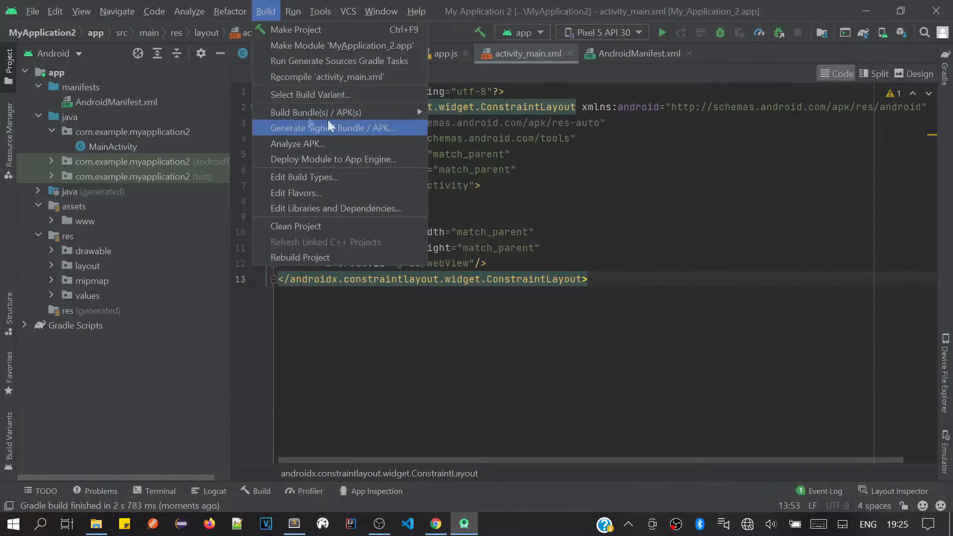
{"action": "mouse_move", "coordinate": [314, 112]}
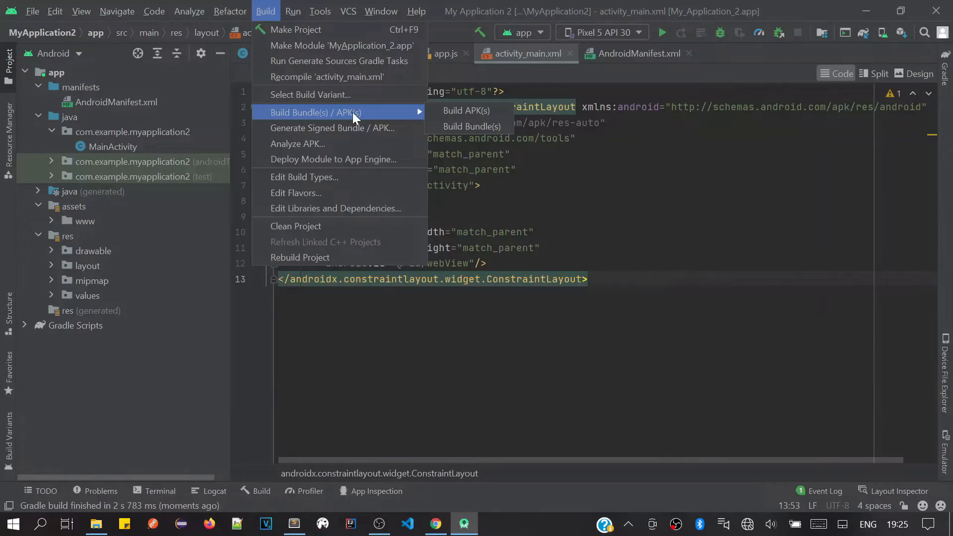
{"action": "mouse_move", "coordinate": [442, 119]}
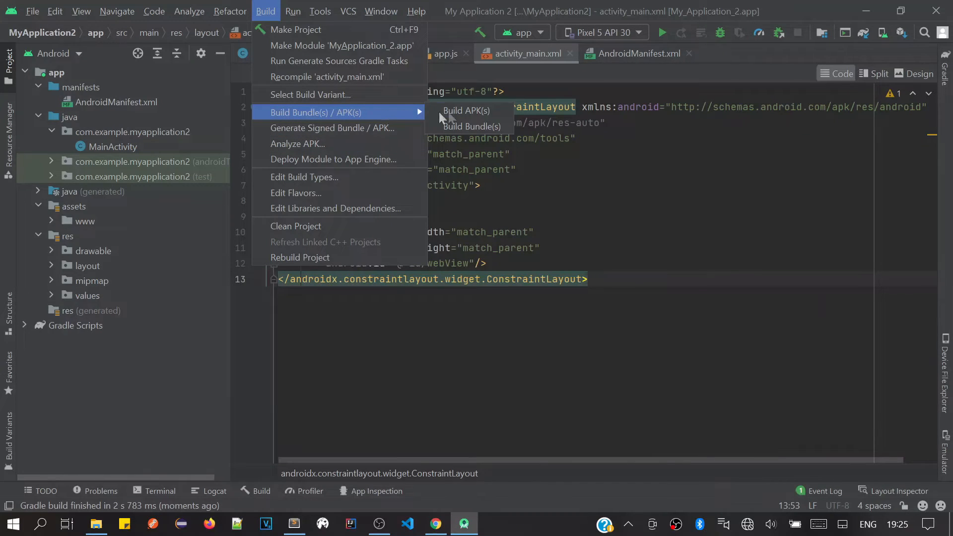
{"action": "mouse_move", "coordinate": [466, 111]}
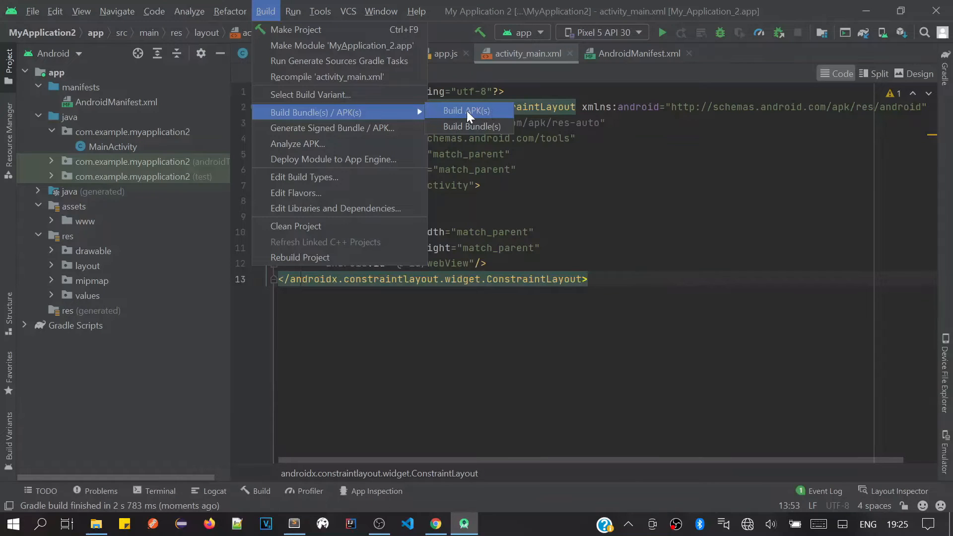
Choose Build APK(s) to generate the My_Application_2.app APK
{"action": "left_click", "coordinate": [466, 110]}
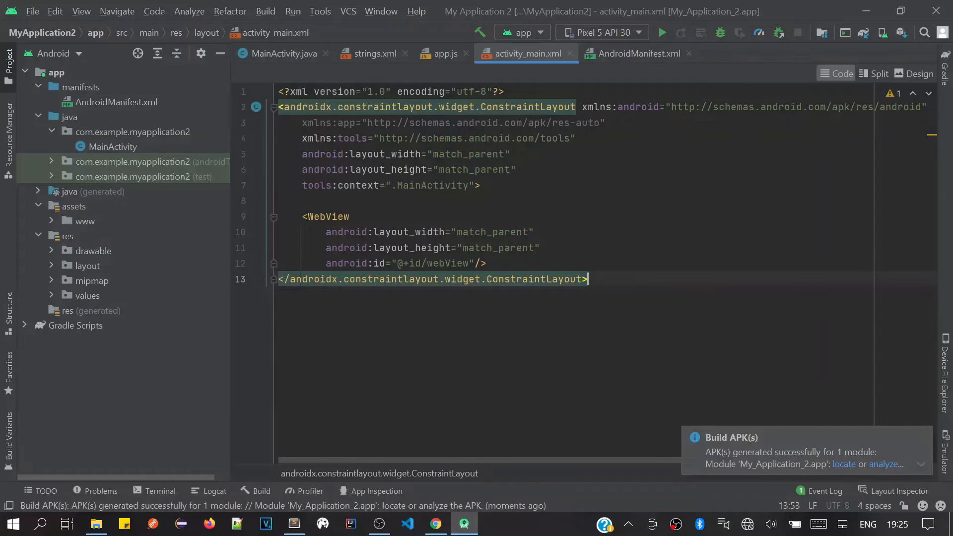
{"action": "mouse_move", "coordinate": [839, 468]}
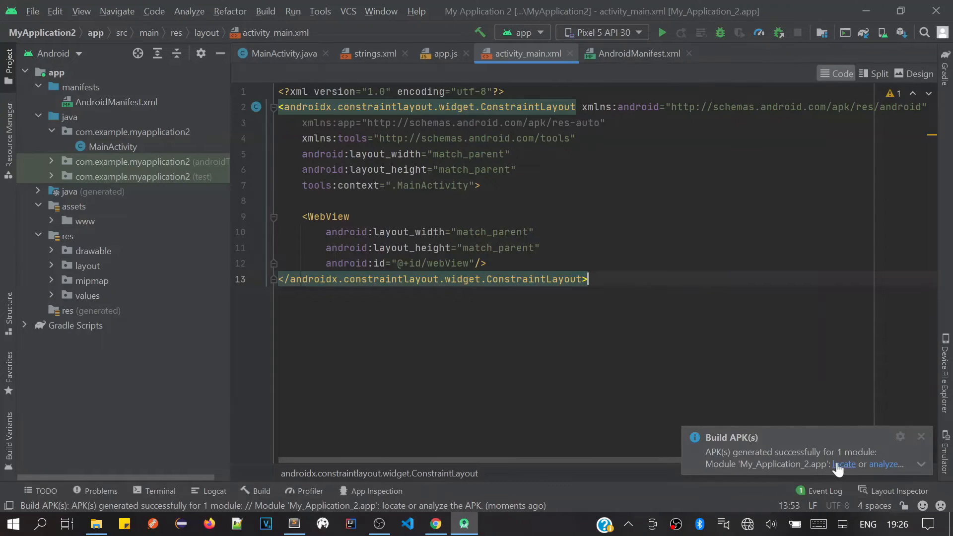
{"action": "mouse_move", "coordinate": [740, 454]}
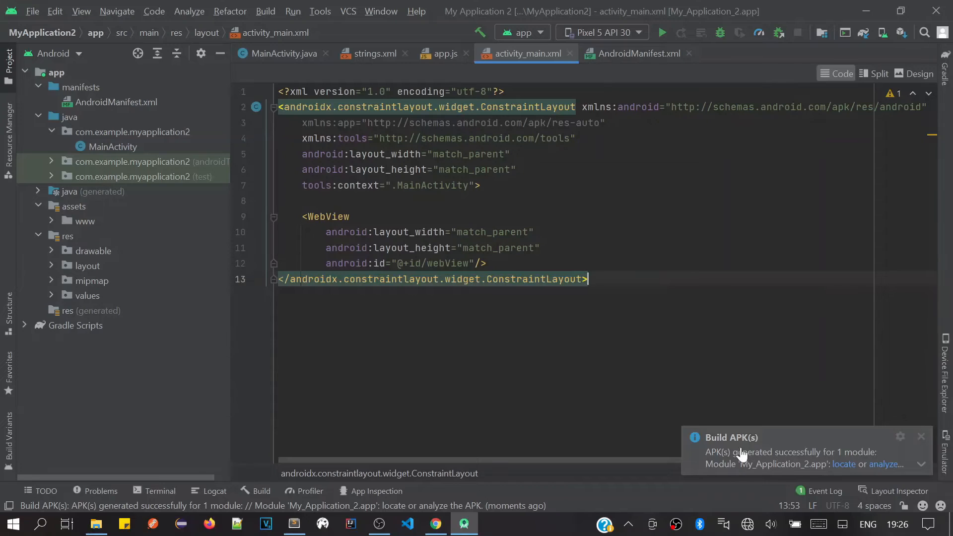
{"action": "mouse_move", "coordinate": [756, 456]}
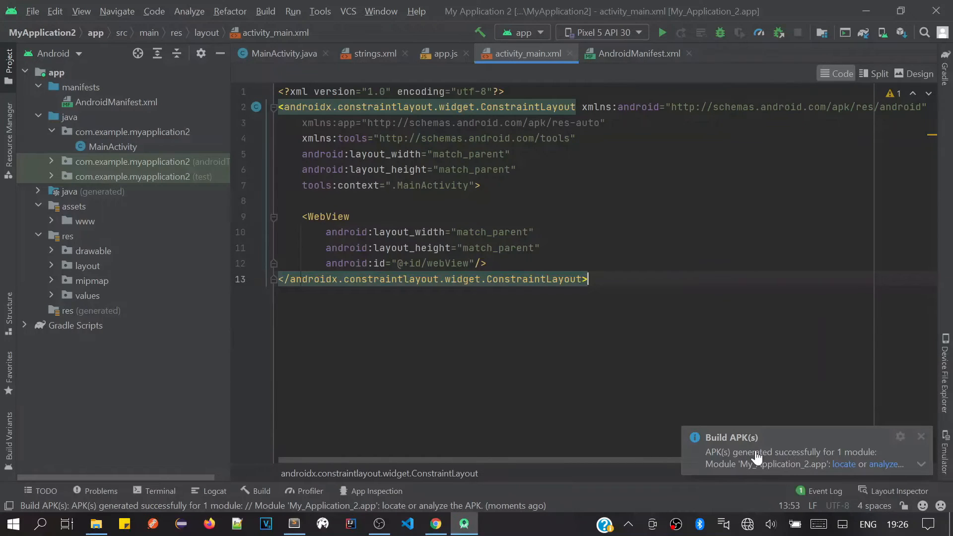
{"action": "mouse_move", "coordinate": [844, 463]}
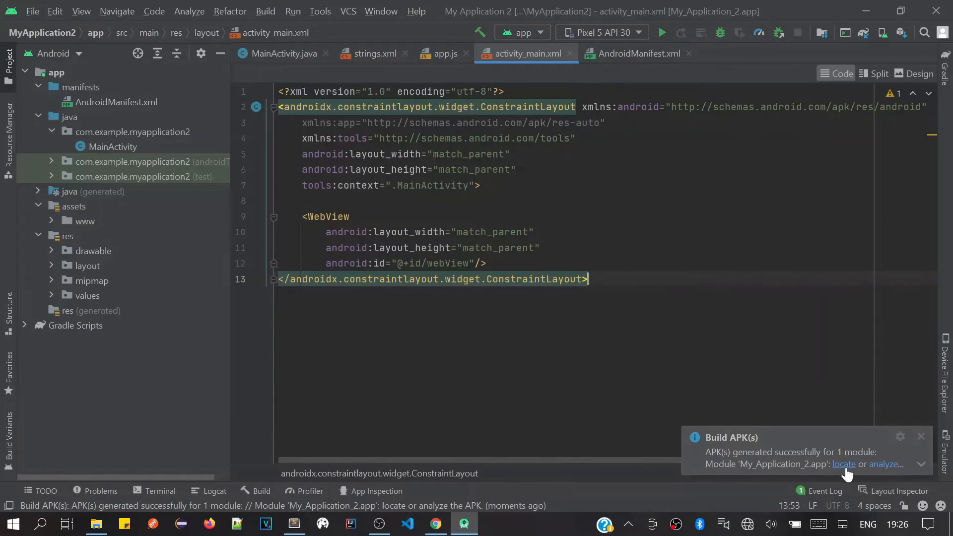
Locate app-debug.apk in File Explorer from the Build APK(s) notification
{"action": "left_click", "coordinate": [844, 463]}
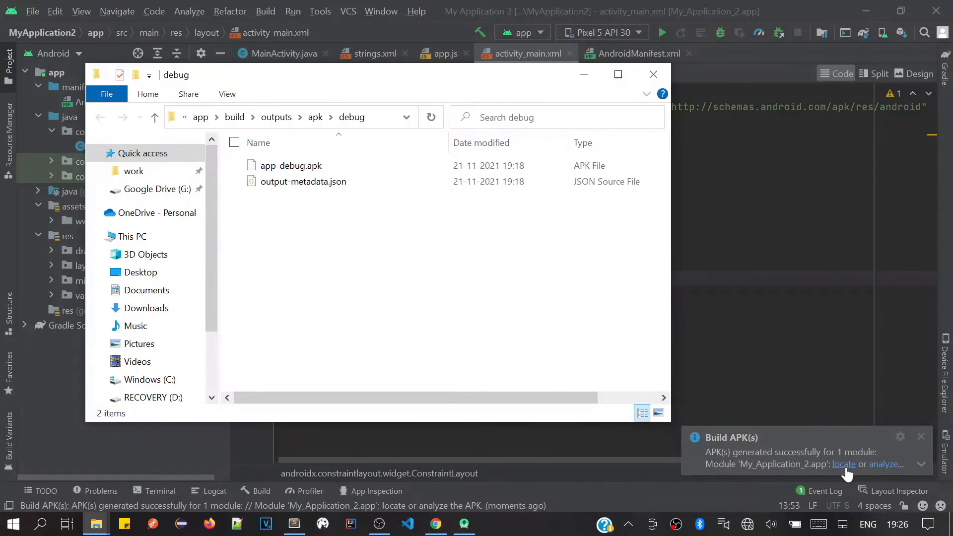
{"action": "mouse_move", "coordinate": [799, 479]}
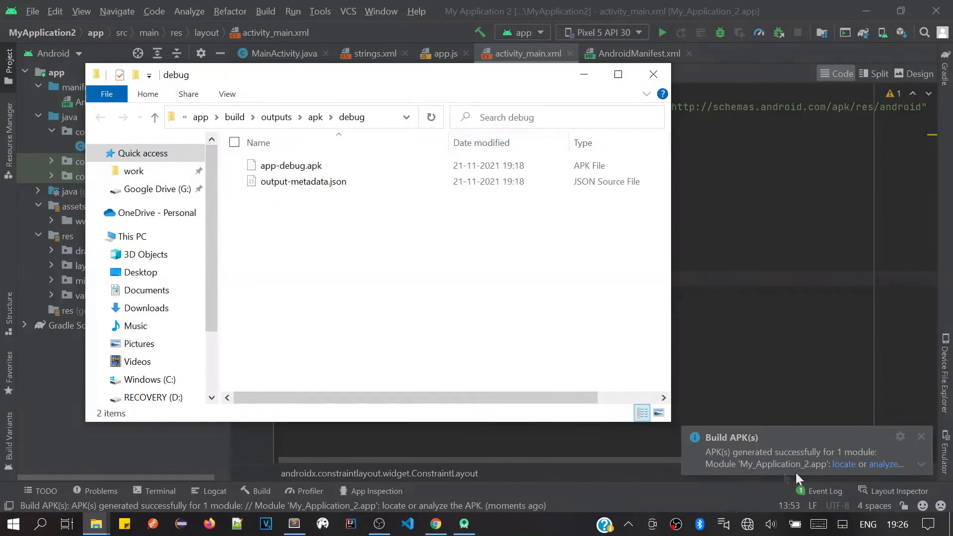
{"action": "mouse_move", "coordinate": [582, 74]}
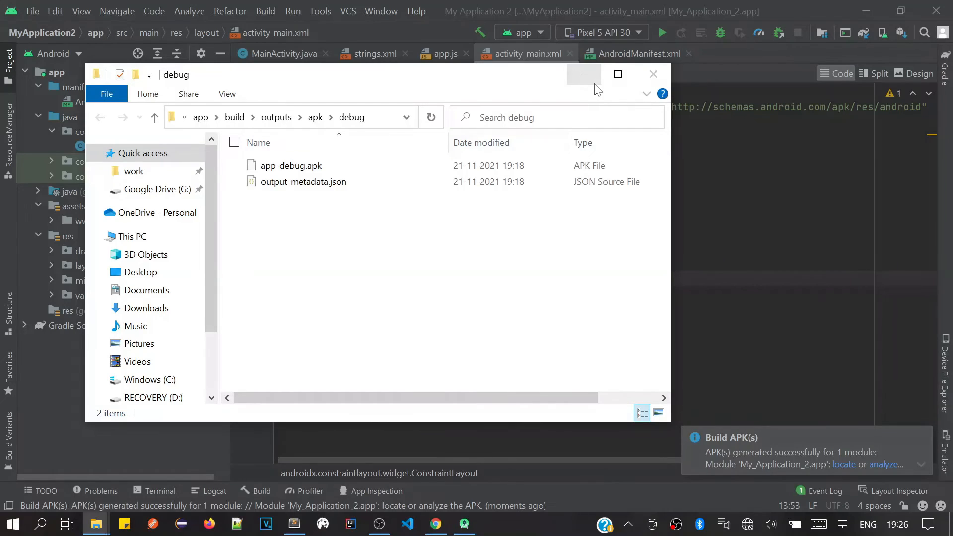
{"action": "mouse_move", "coordinate": [582, 74]}
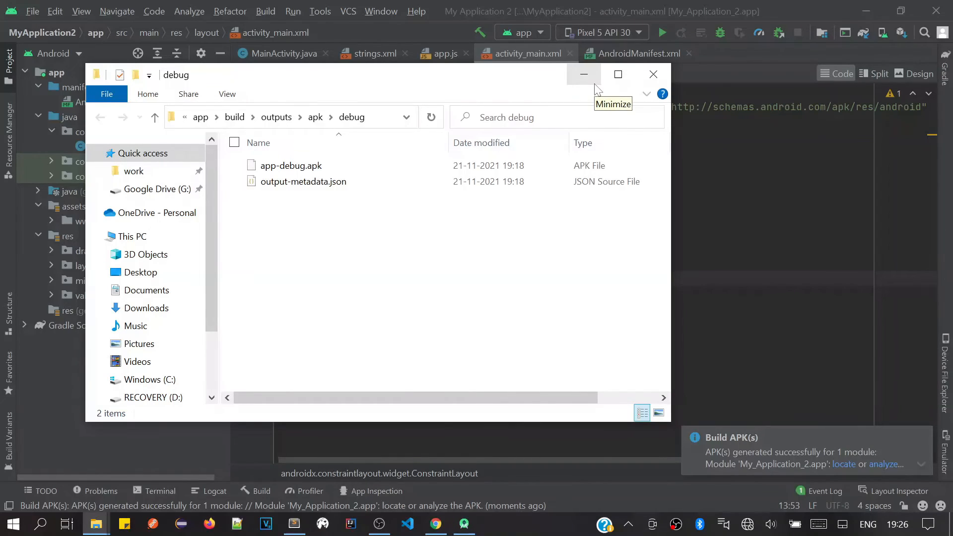
{"action": "mouse_move", "coordinate": [593, 98]}
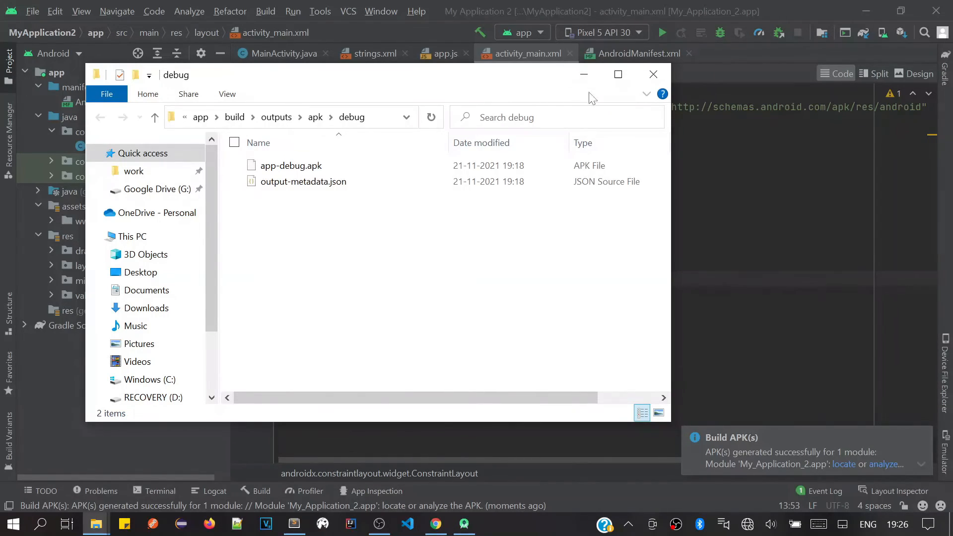